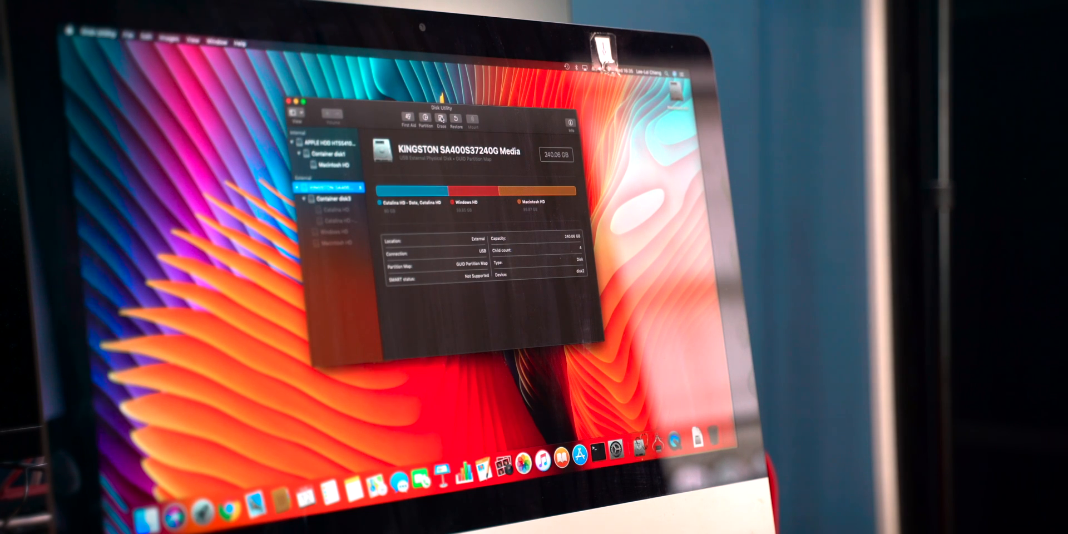
Erase the Kingston SSD as 'Mac HD', Mac OS Extended (Journaled), GUID Partition Map
{"action": "left_click", "coordinate": [436, 118]}
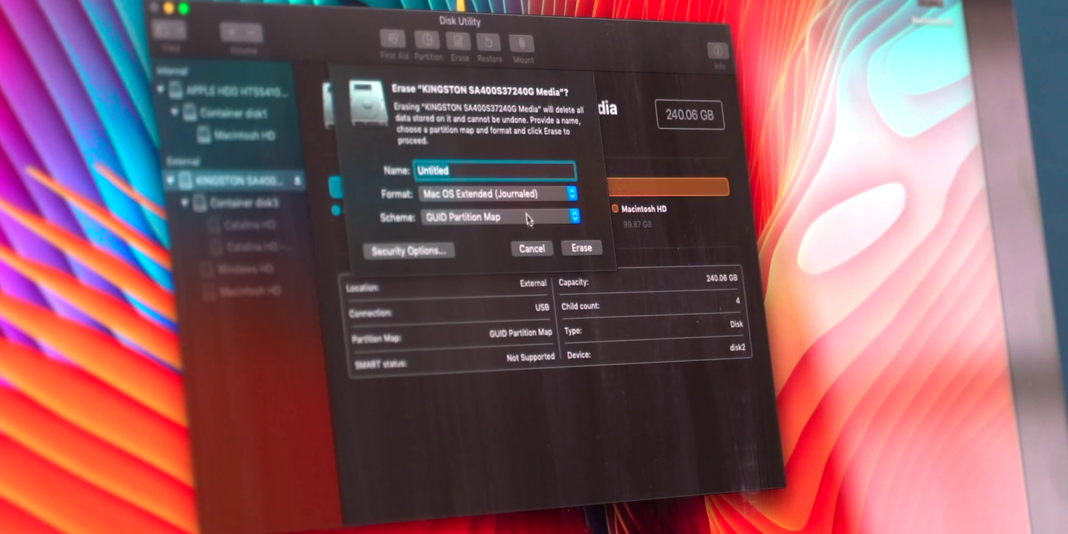
{"action": "type", "text": "Mac"}
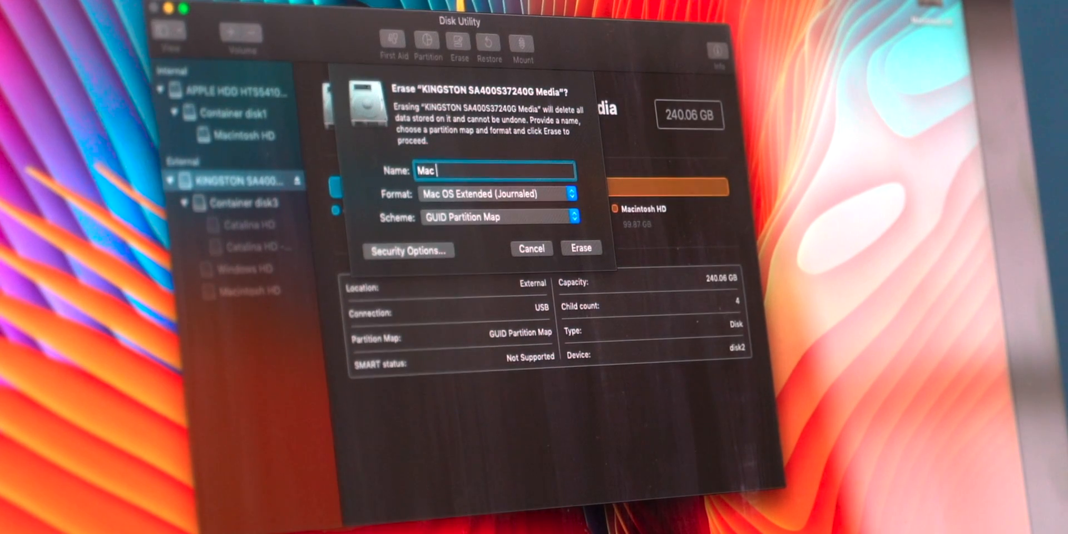
{"action": "type", "text": "HD"}
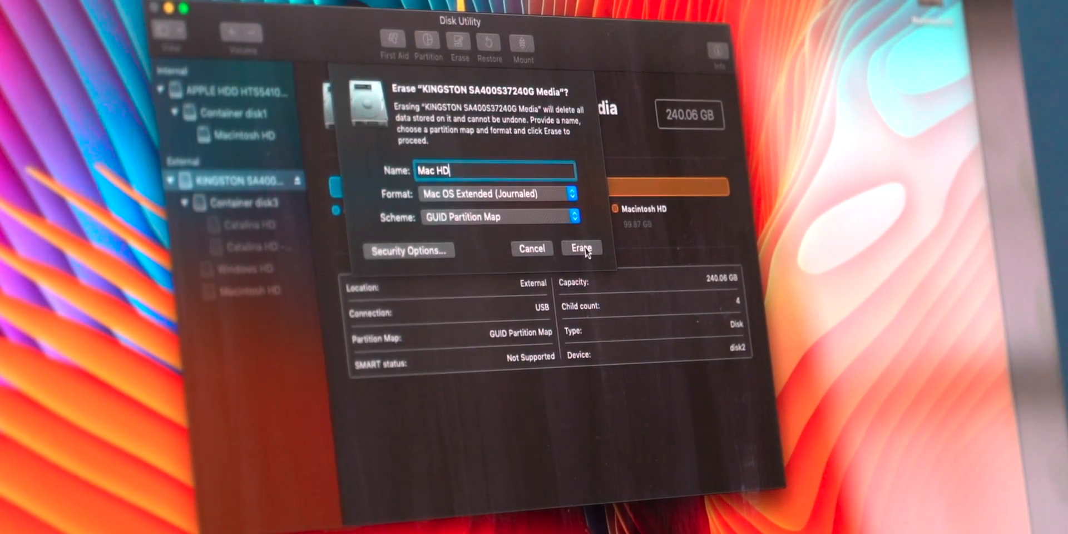
{"action": "left_click", "coordinate": [581, 248]}
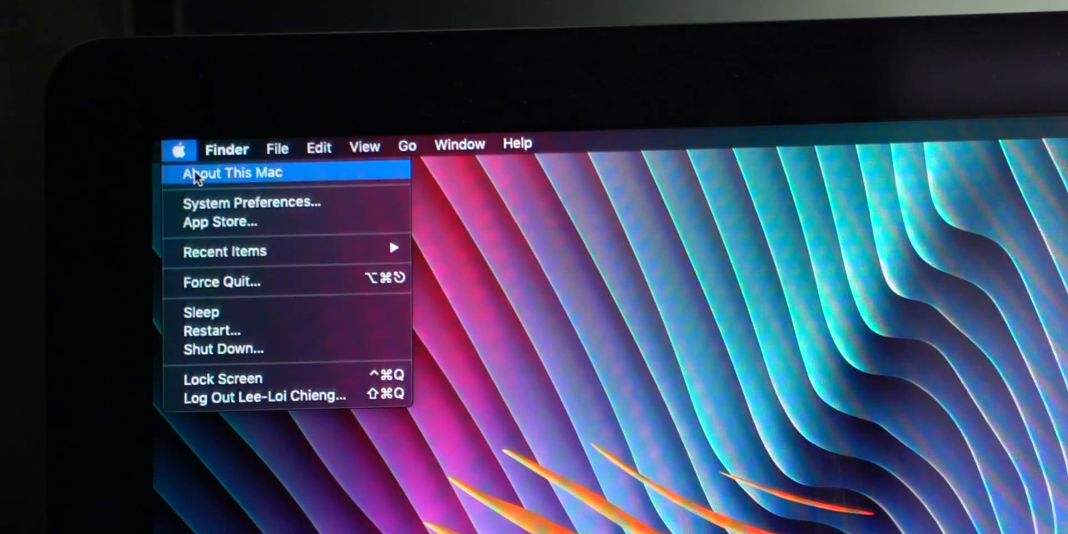
View About This Mac showing macOS Mojave 10.14 on the Late 2012 iMac
{"action": "left_click", "coordinate": [233, 173]}
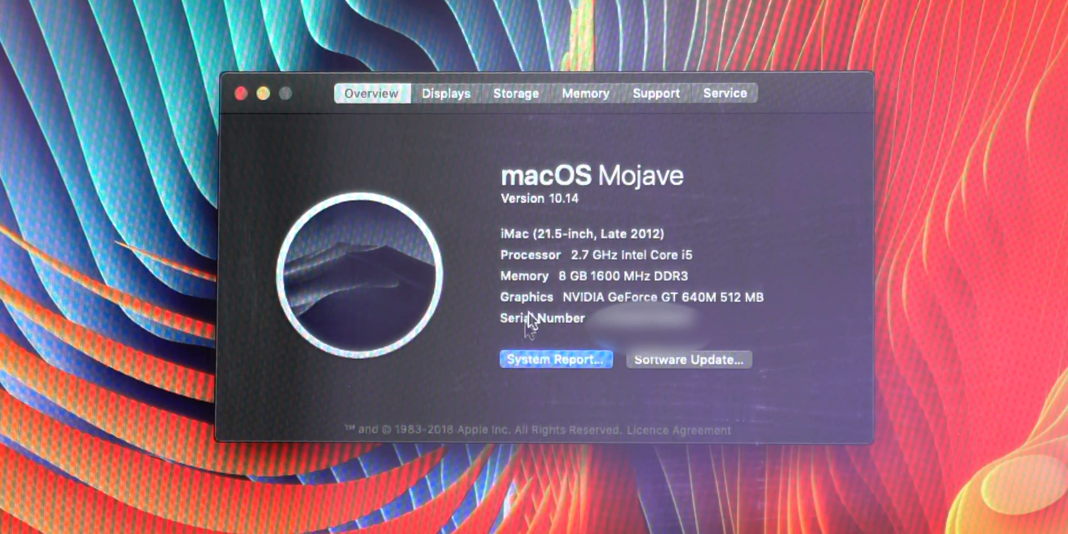
{"action": "left_click", "coordinate": [557, 373]}
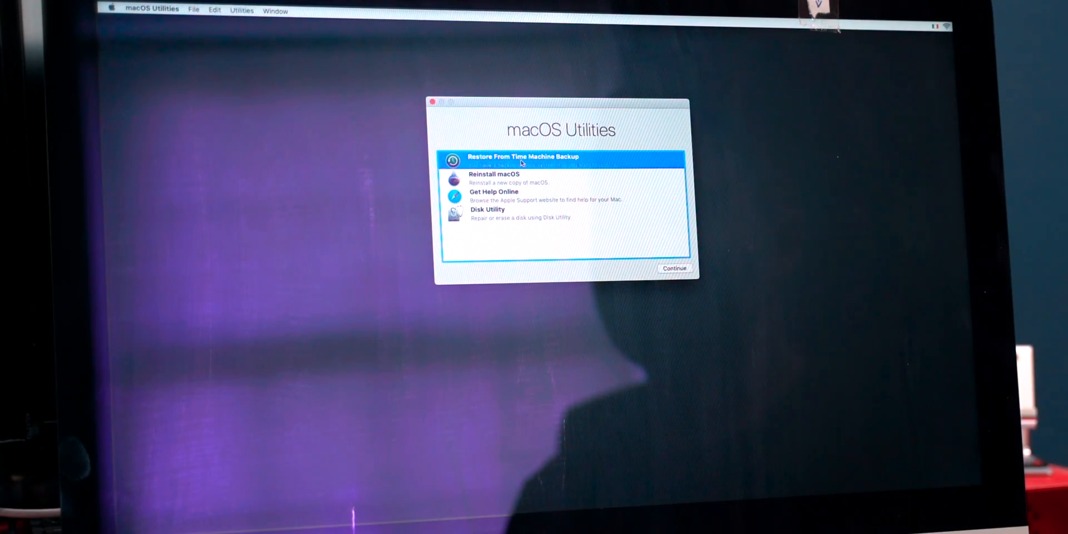
Choose Reinstall macOS from the macOS Utilities window
{"action": "left_click", "coordinate": [504, 178]}
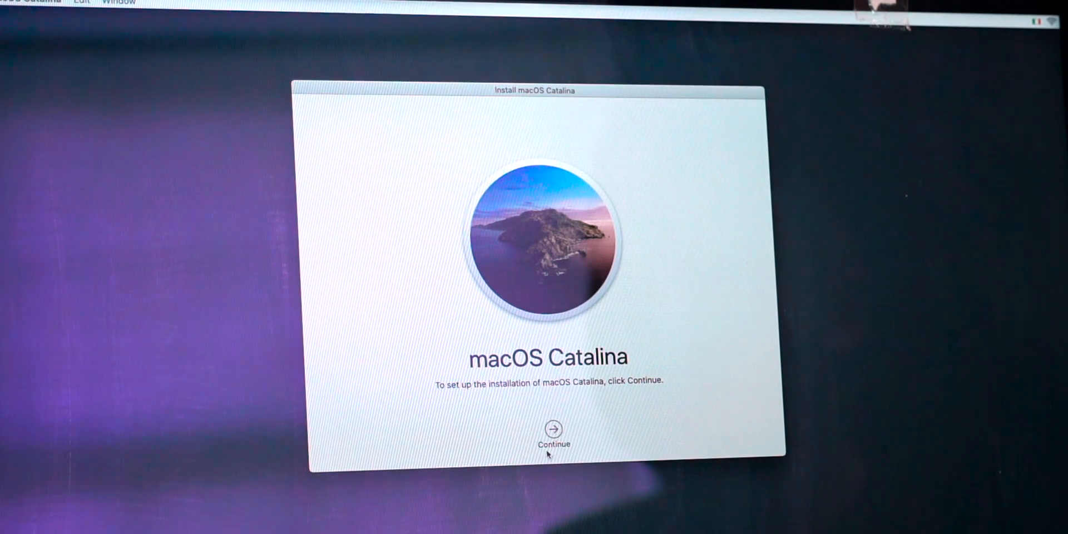
Continue the Catalina installer and choose Mac HD as the installation disk
{"action": "left_click", "coordinate": [552, 428]}
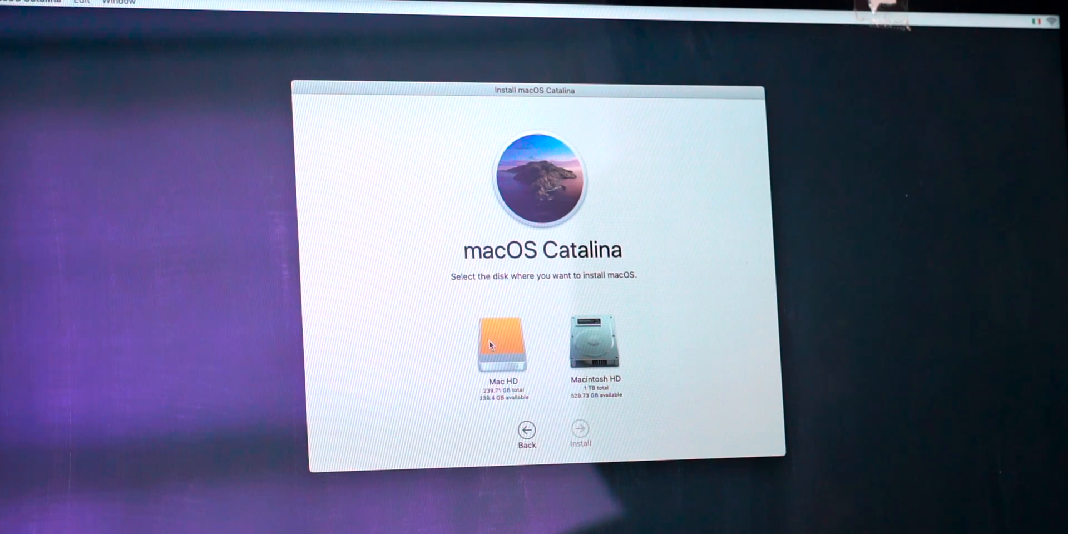
{"action": "left_click", "coordinate": [501, 344]}
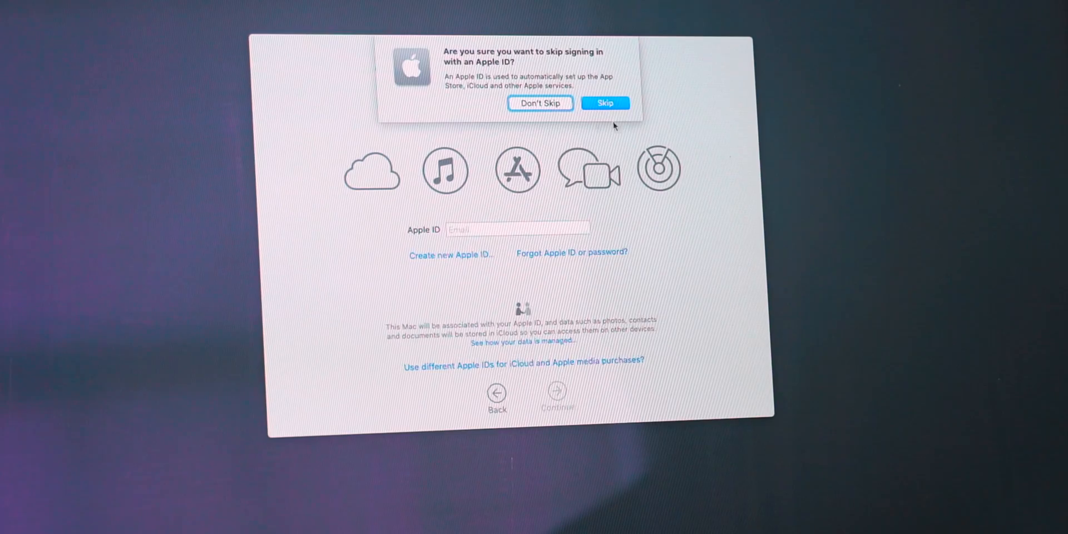
Skip Apple ID sign-in and enter account name 'Lee-' for the new user
{"action": "left_click", "coordinate": [605, 104]}
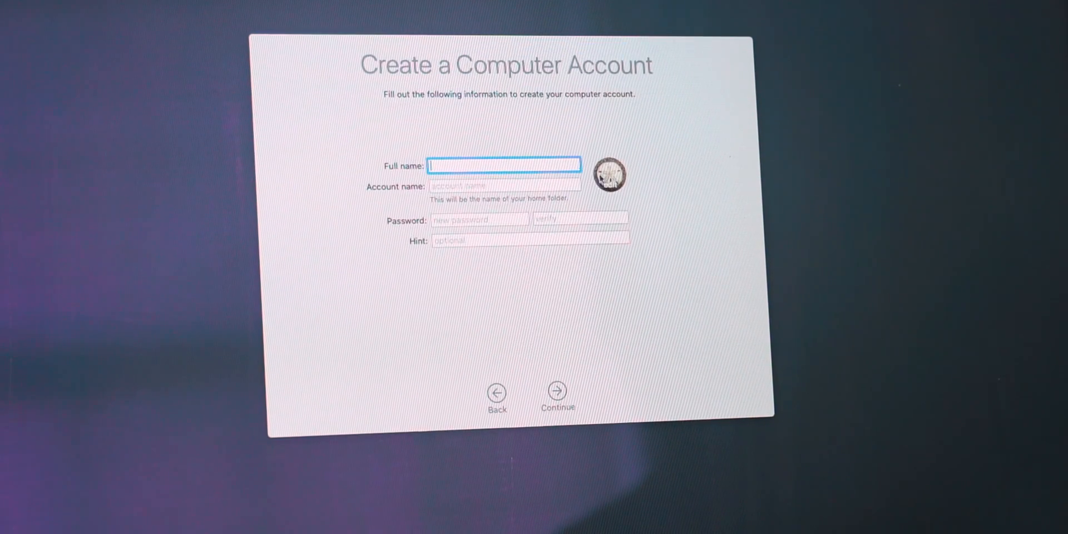
{"action": "type", "text": "Lee-"}
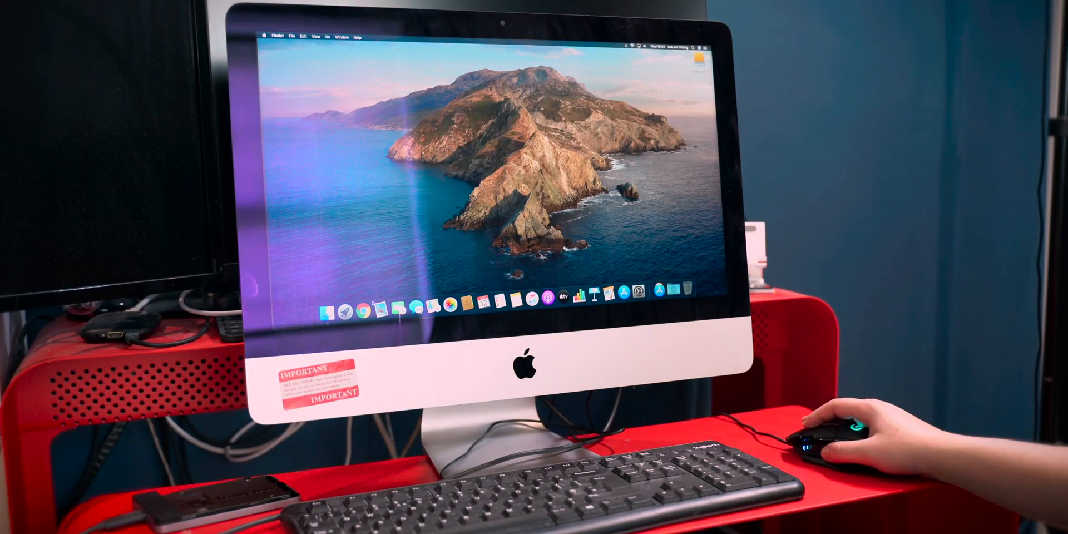
Launch Pages from the Dock with a blank document and show its app menu
{"action": "left_click", "coordinate": [359, 310]}
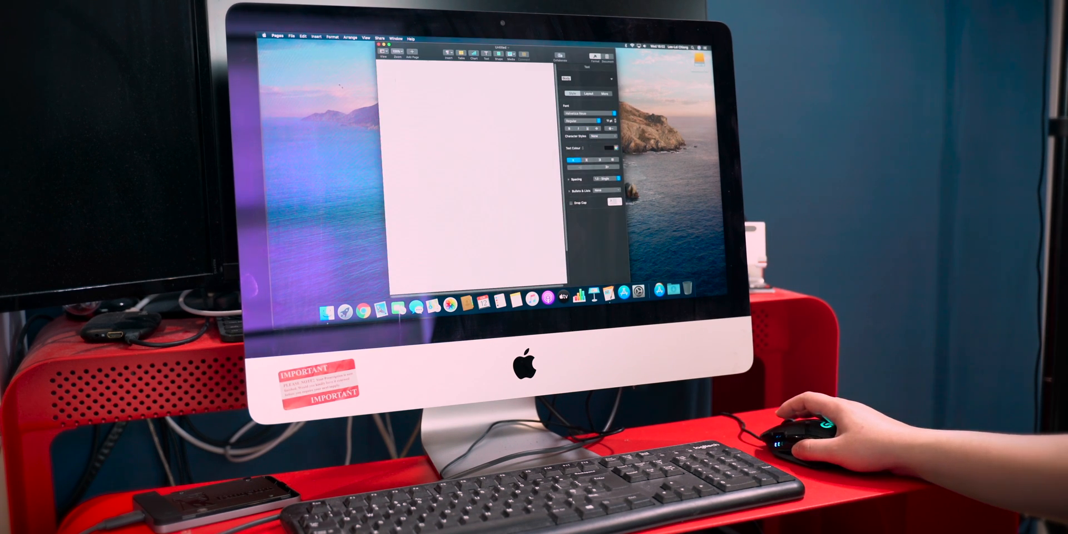
{"action": "left_click", "coordinate": [277, 37]}
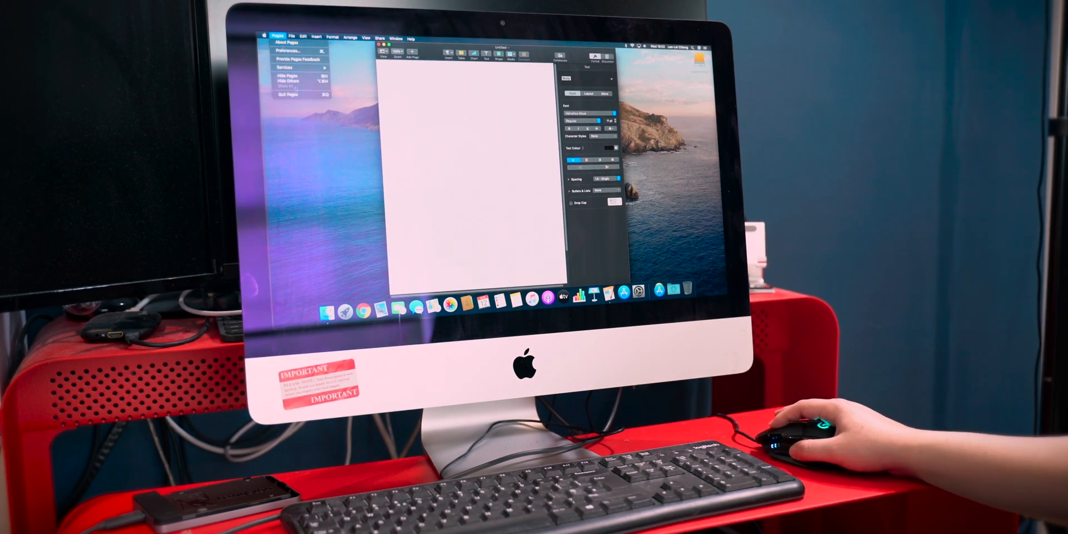